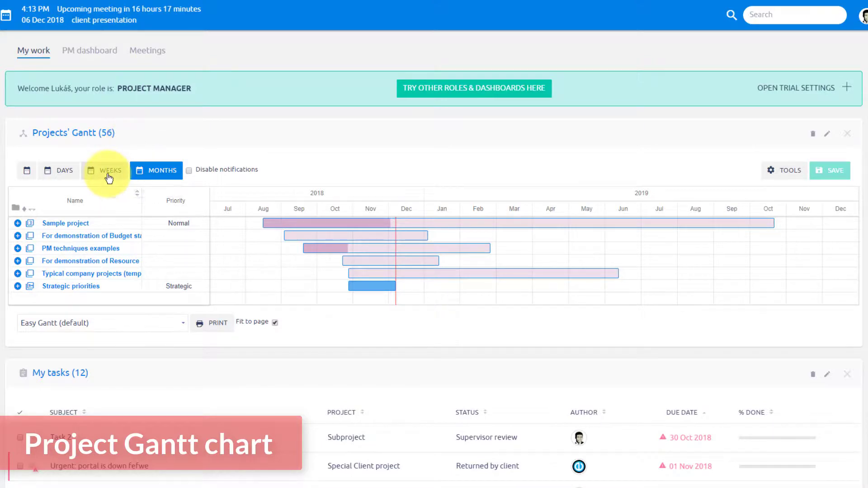
- Expand Sample project and the Budget demonstration project, and view the Gantt on a monthly timescale
left_click(58, 170)
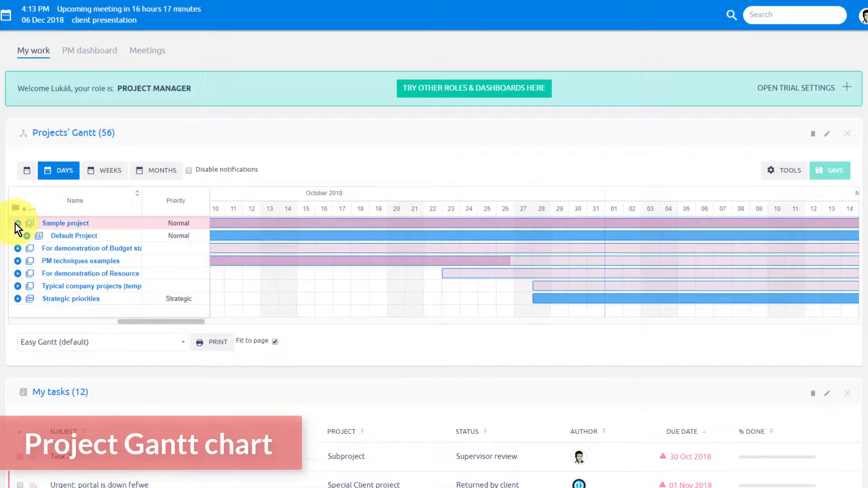
left_click(17, 248)
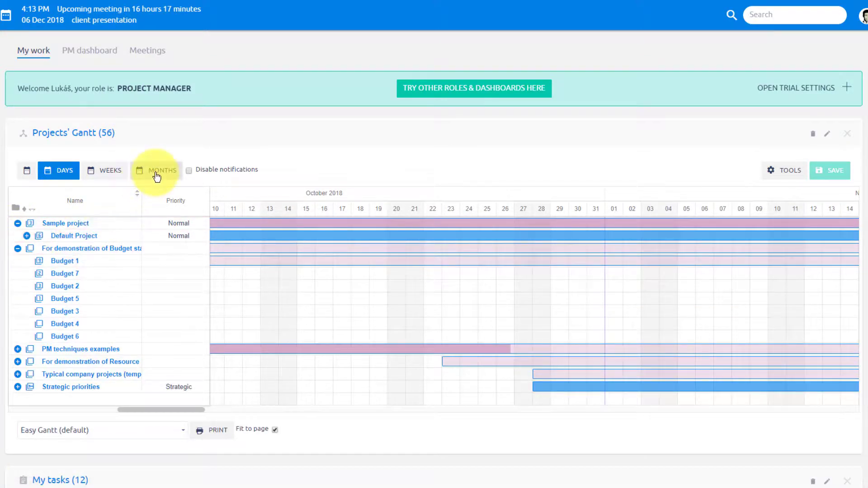
left_click(157, 170)
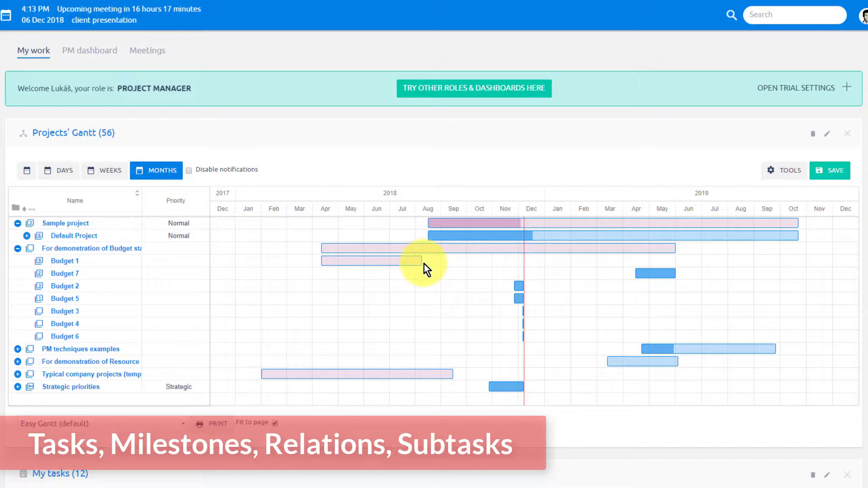
scroll("down", 3)
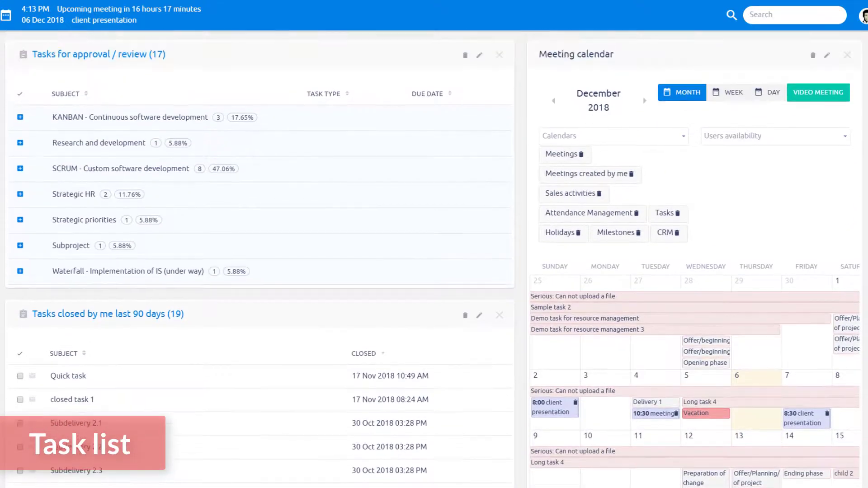
- Scroll the My work page down to the approval and closed task lists with the meeting calendar
scroll("down", 3)
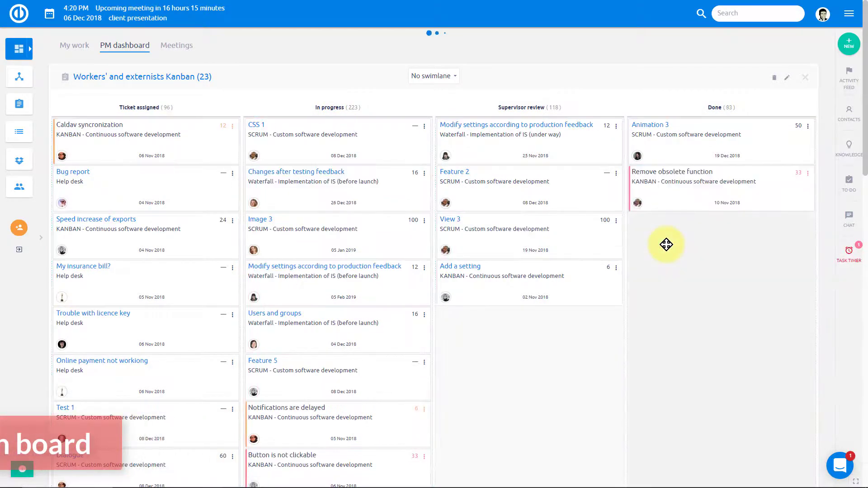
- Scroll the PM dashboard down to the 30-day revenue, wage and purchase trend tiles
scroll("down", 3)
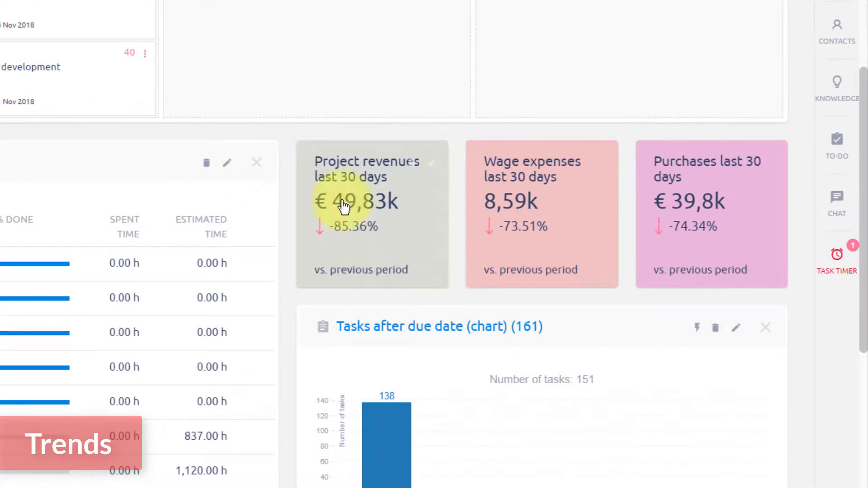
mouse_move(329, 229)
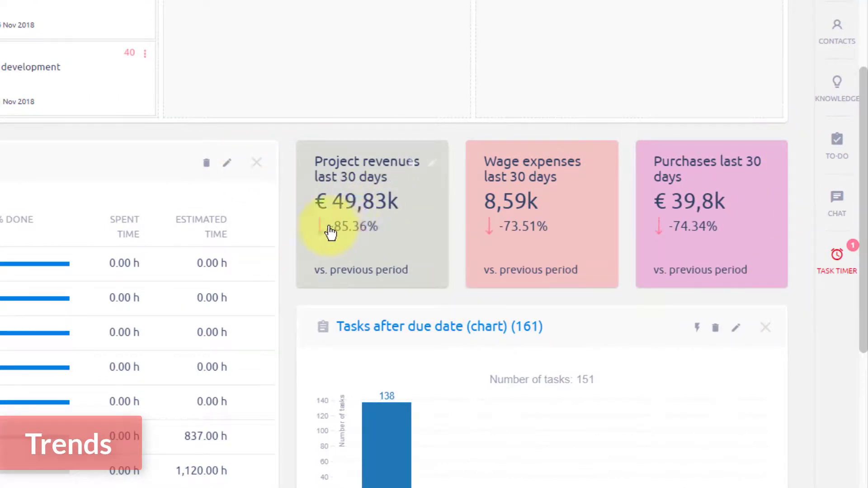
mouse_move(404, 277)
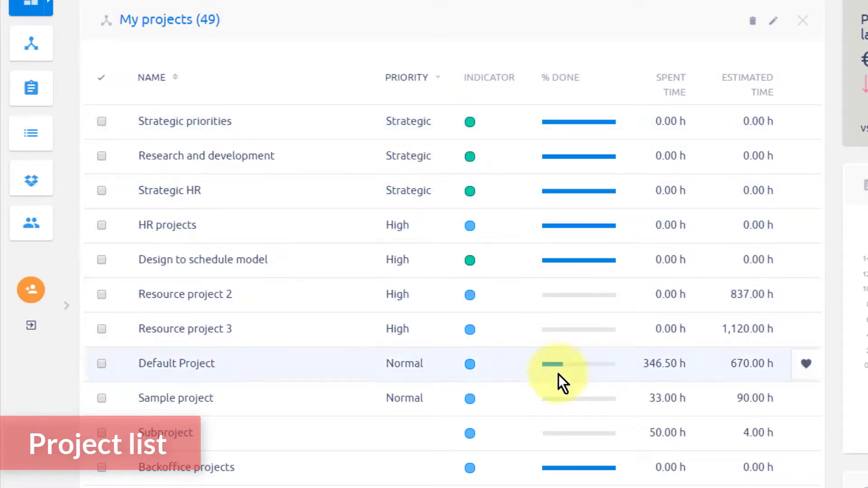
mouse_move(715, 434)
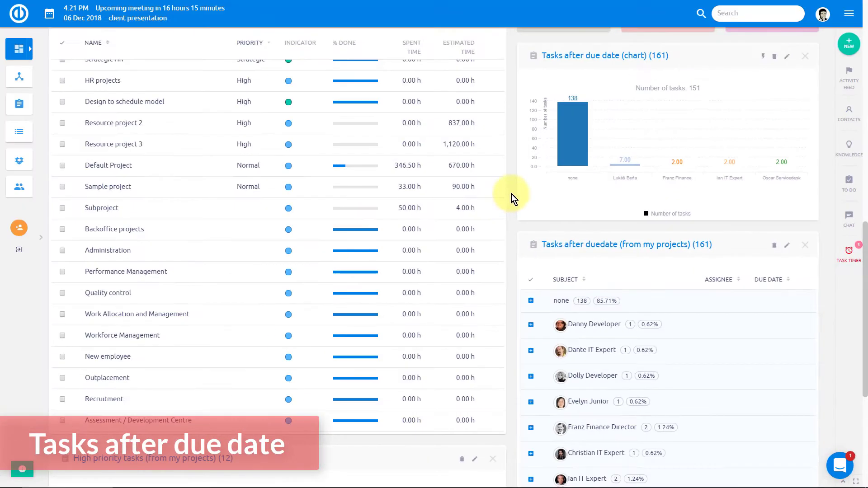
- Scroll further down to the High priority tasks list and per-assignee overdue tasks
scroll("down", 3)
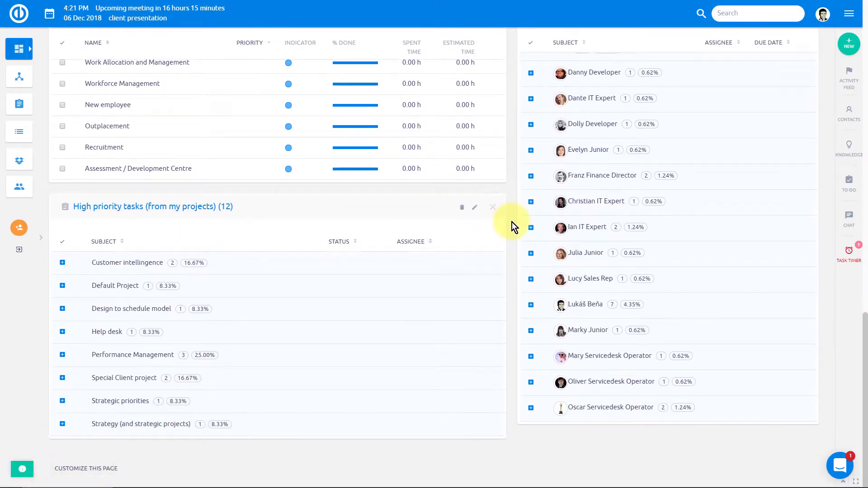